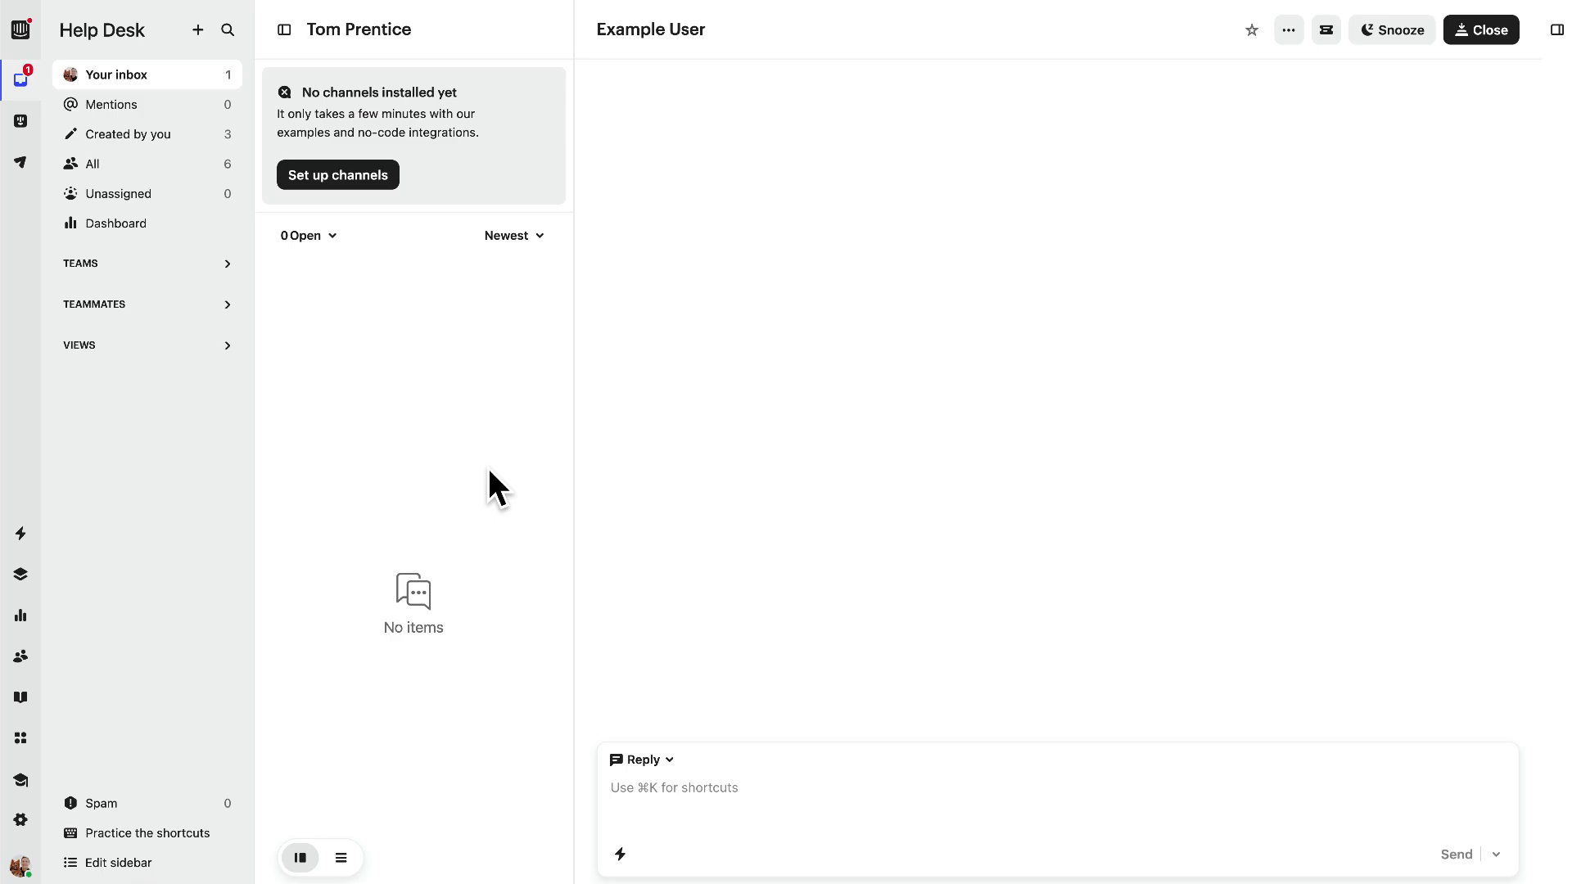
mouse_move(241, 676)
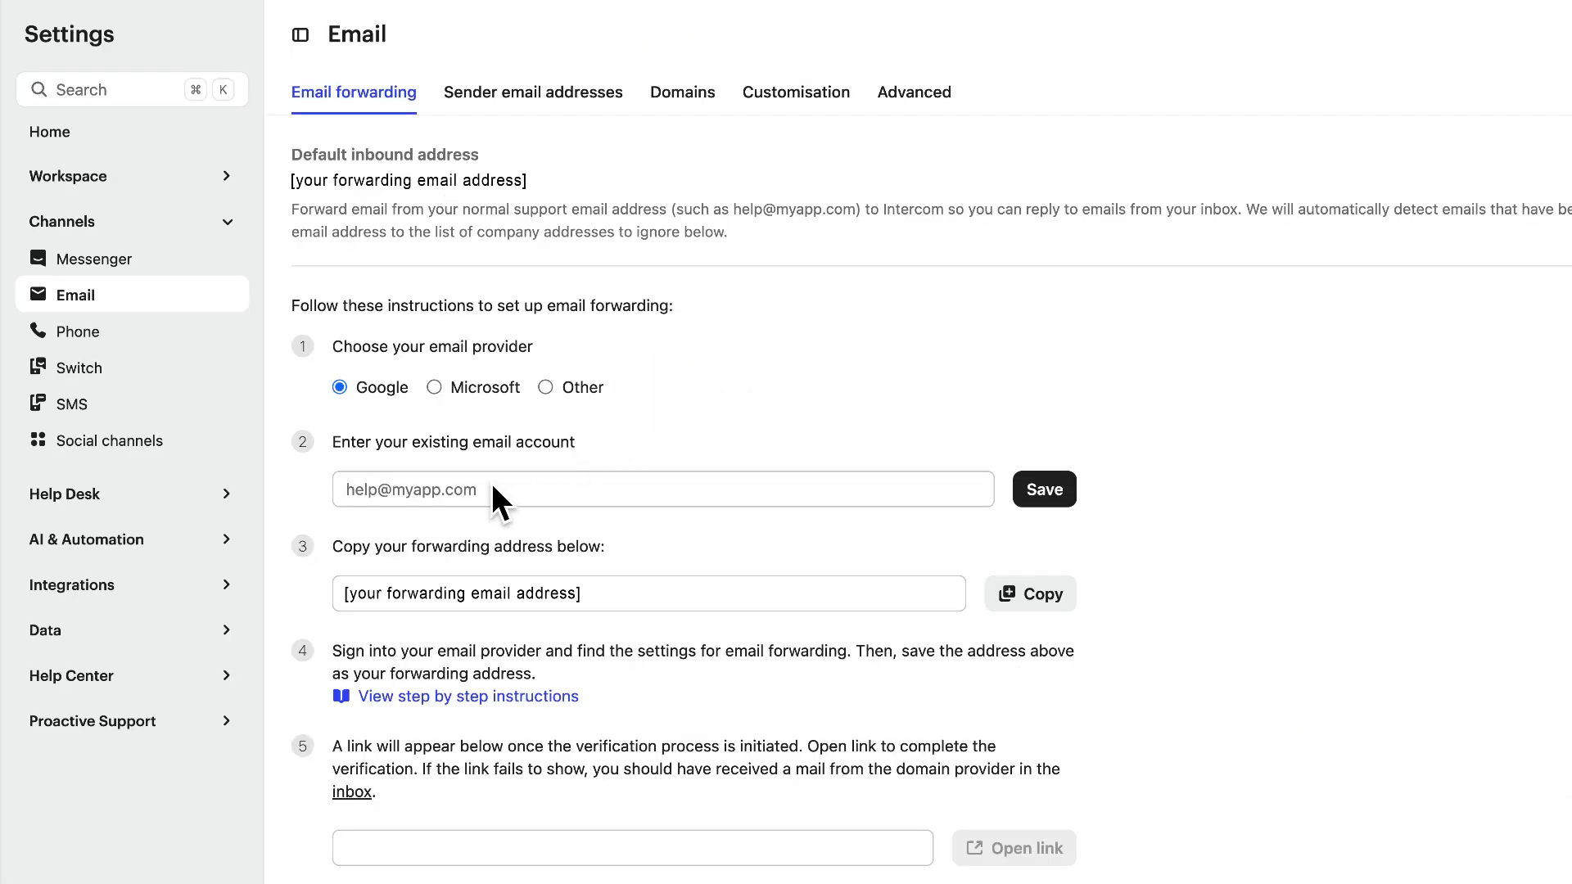
type("examplecompany@gmail.com")
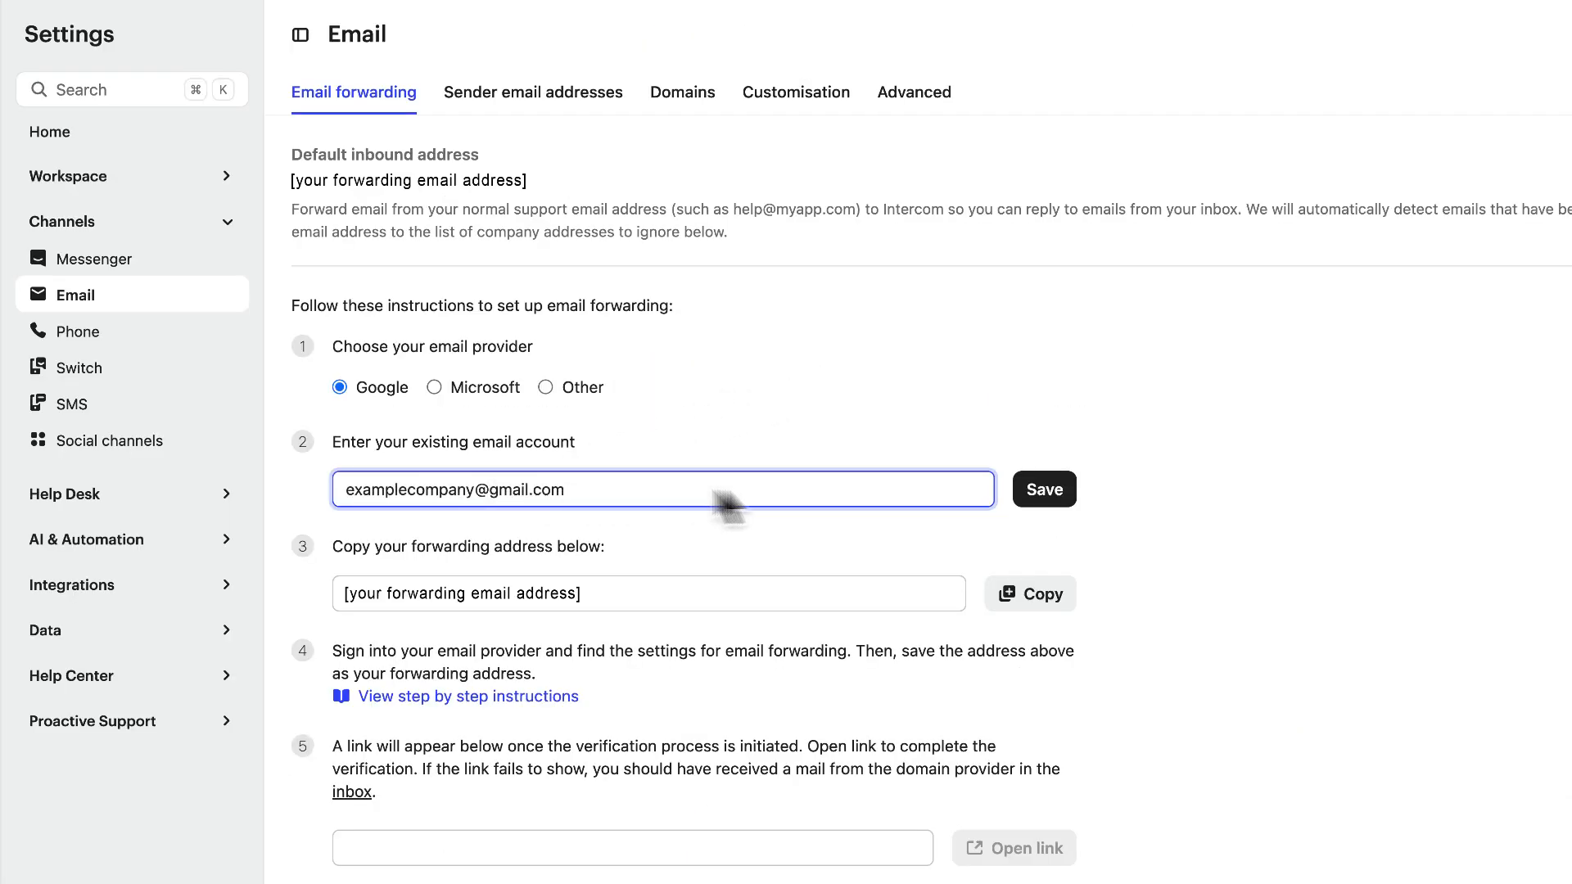
left_click(1043, 490)
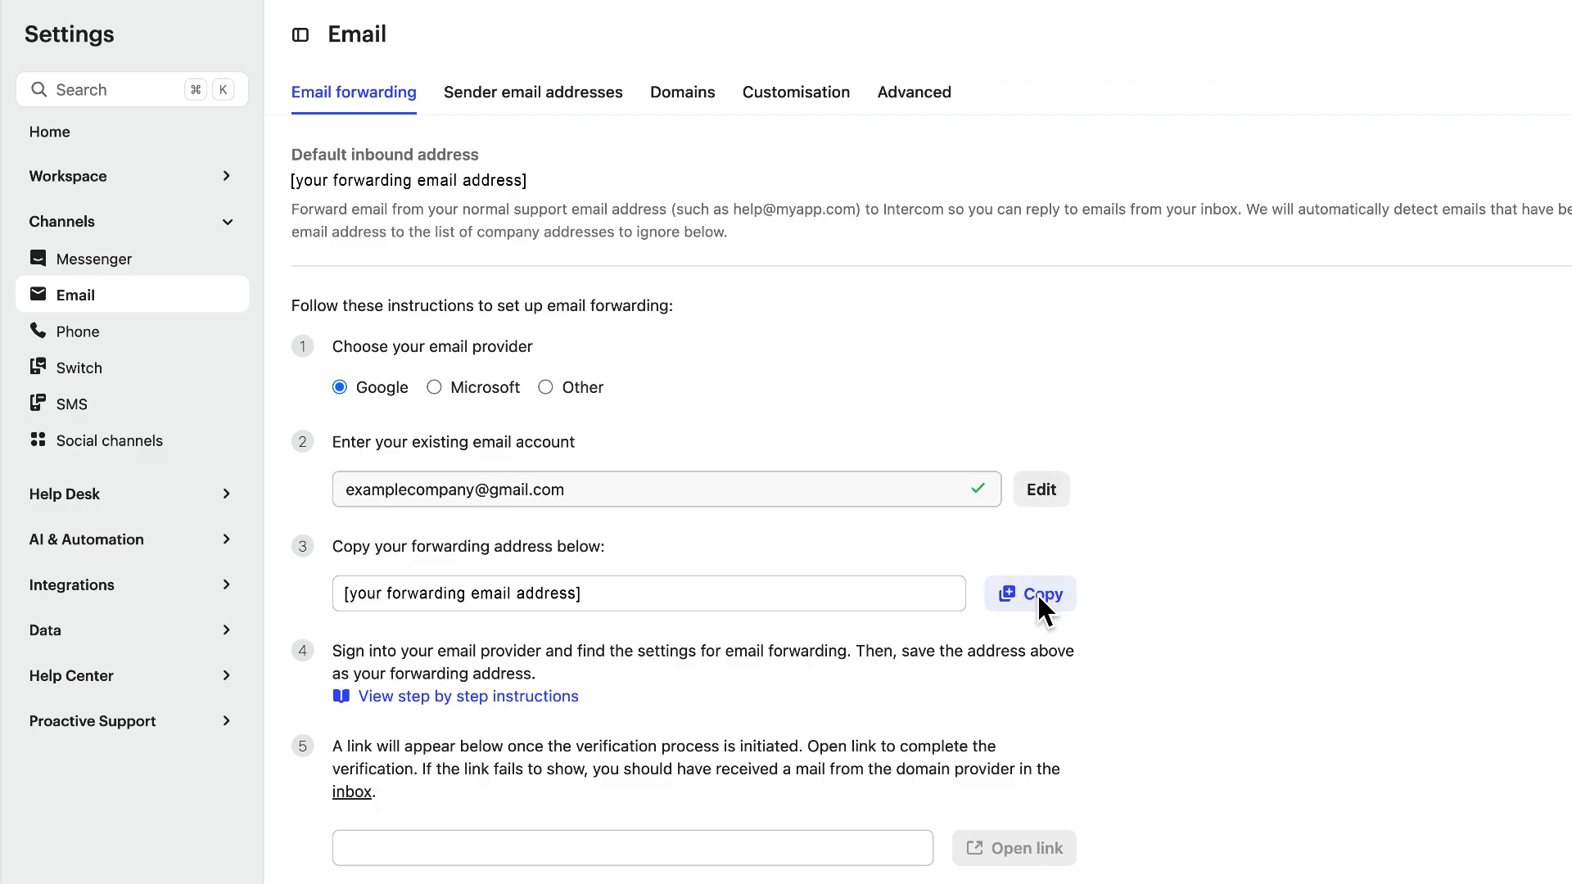
left_click(1030, 592)
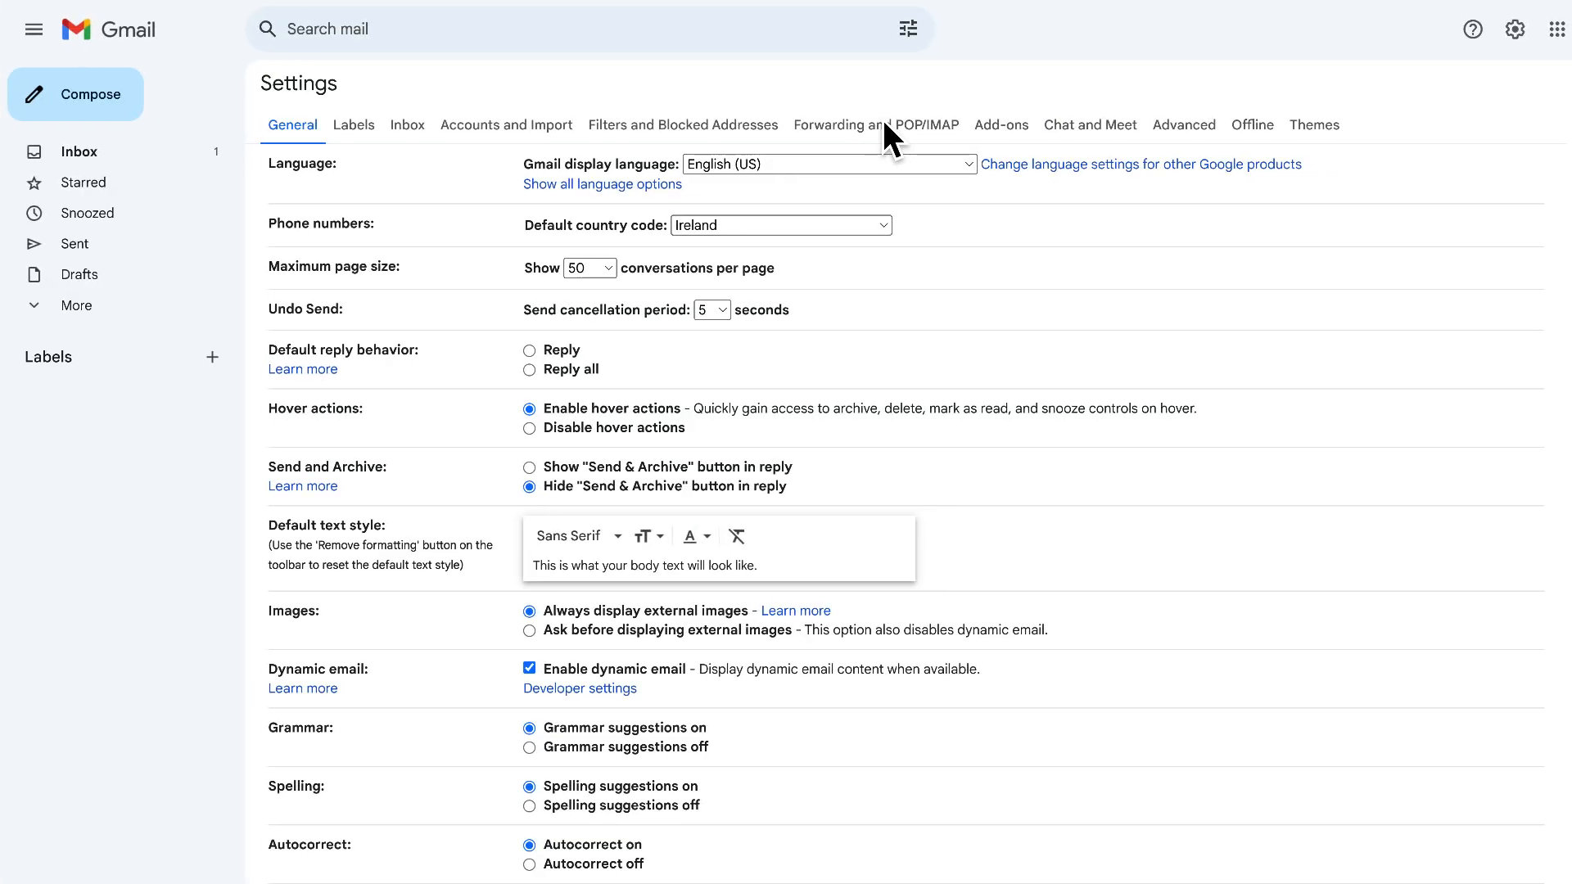
Add the Intercom forwarding address under Gmail's Forwarding and POP/IMAP settings and submit it.
left_click(874, 125)
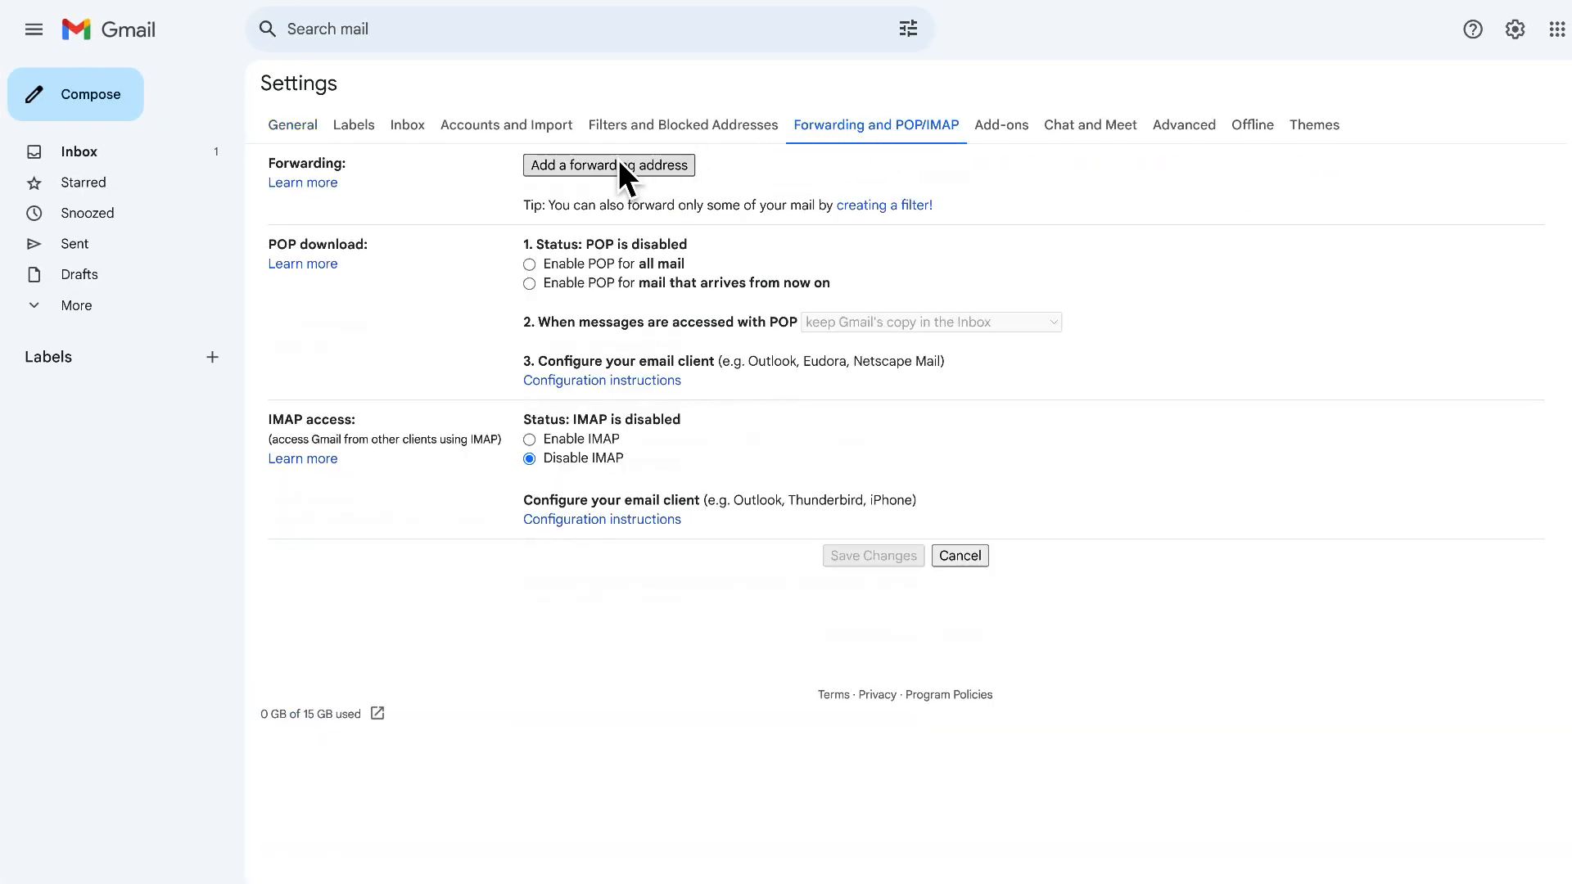
left_click(609, 164)
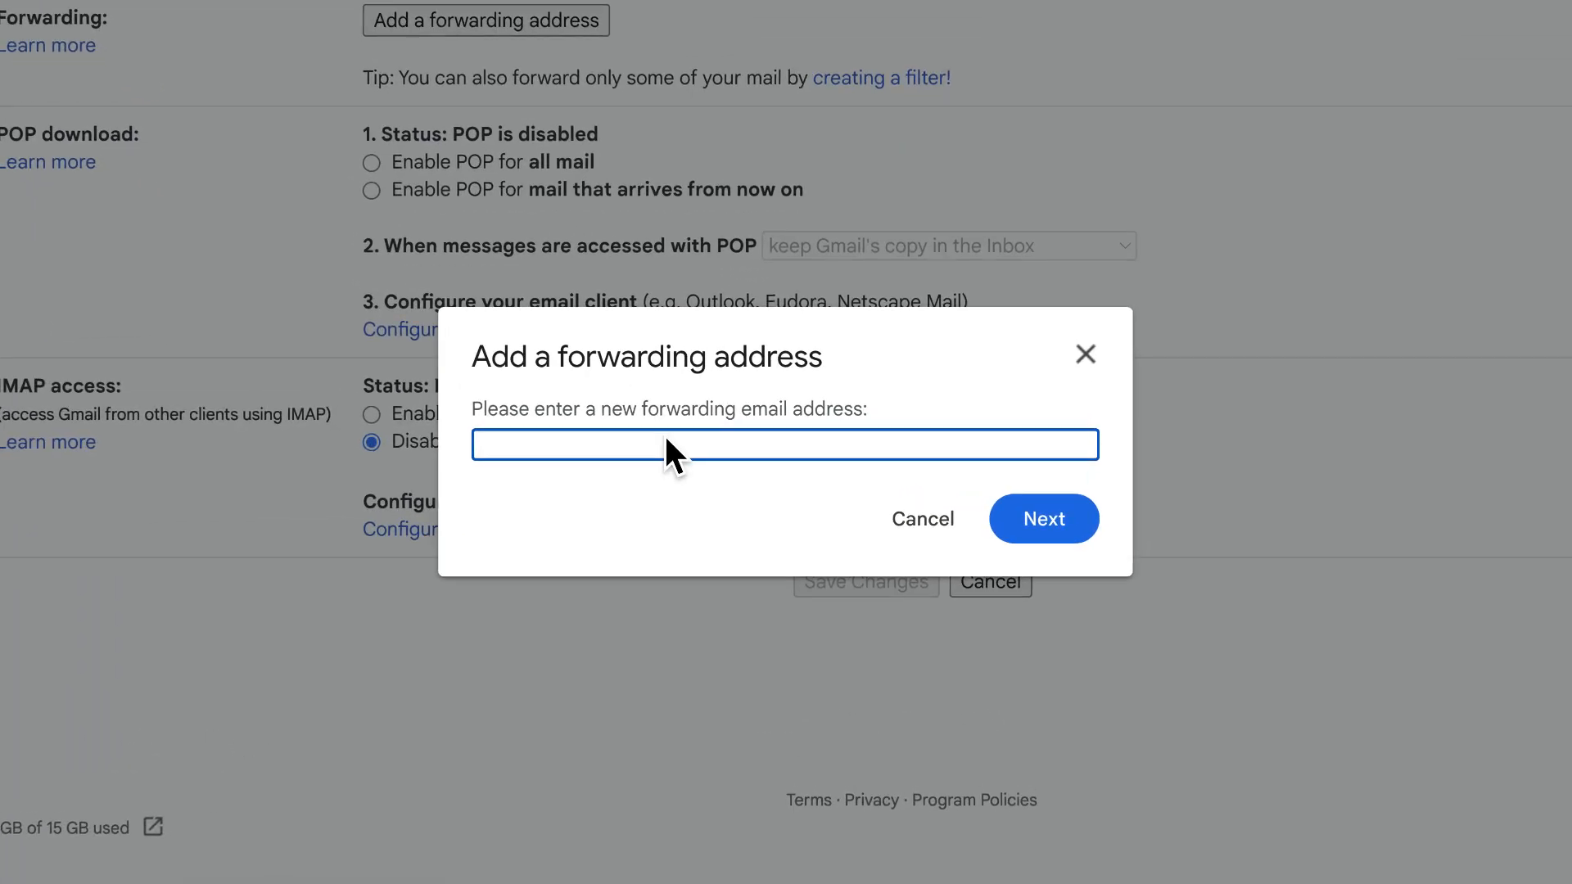
type("[your forwarding email address]")
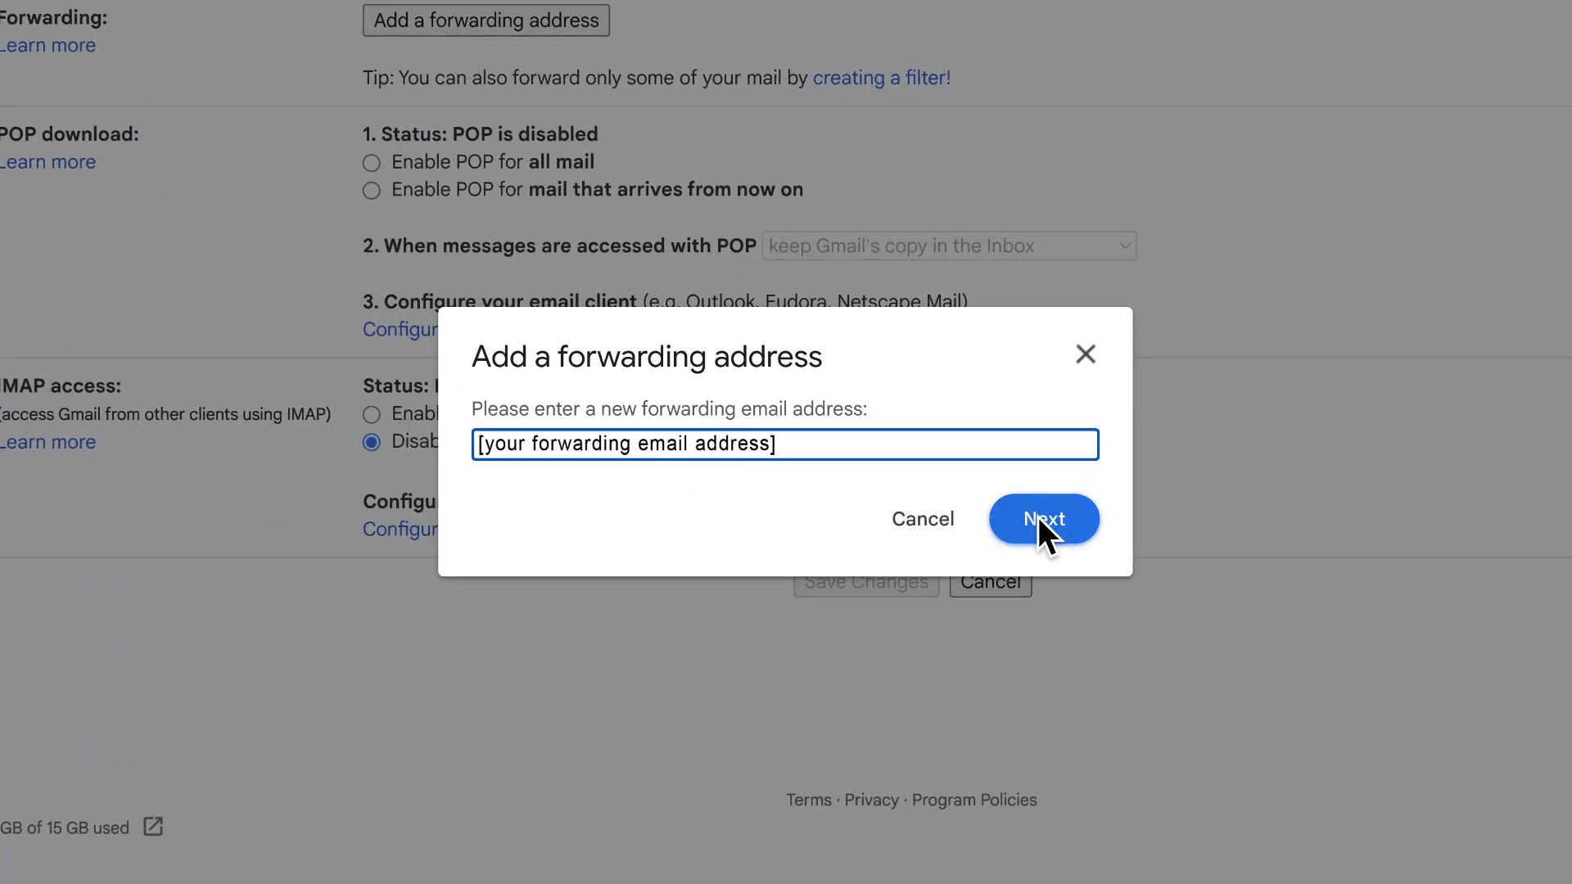
left_click(1043, 519)
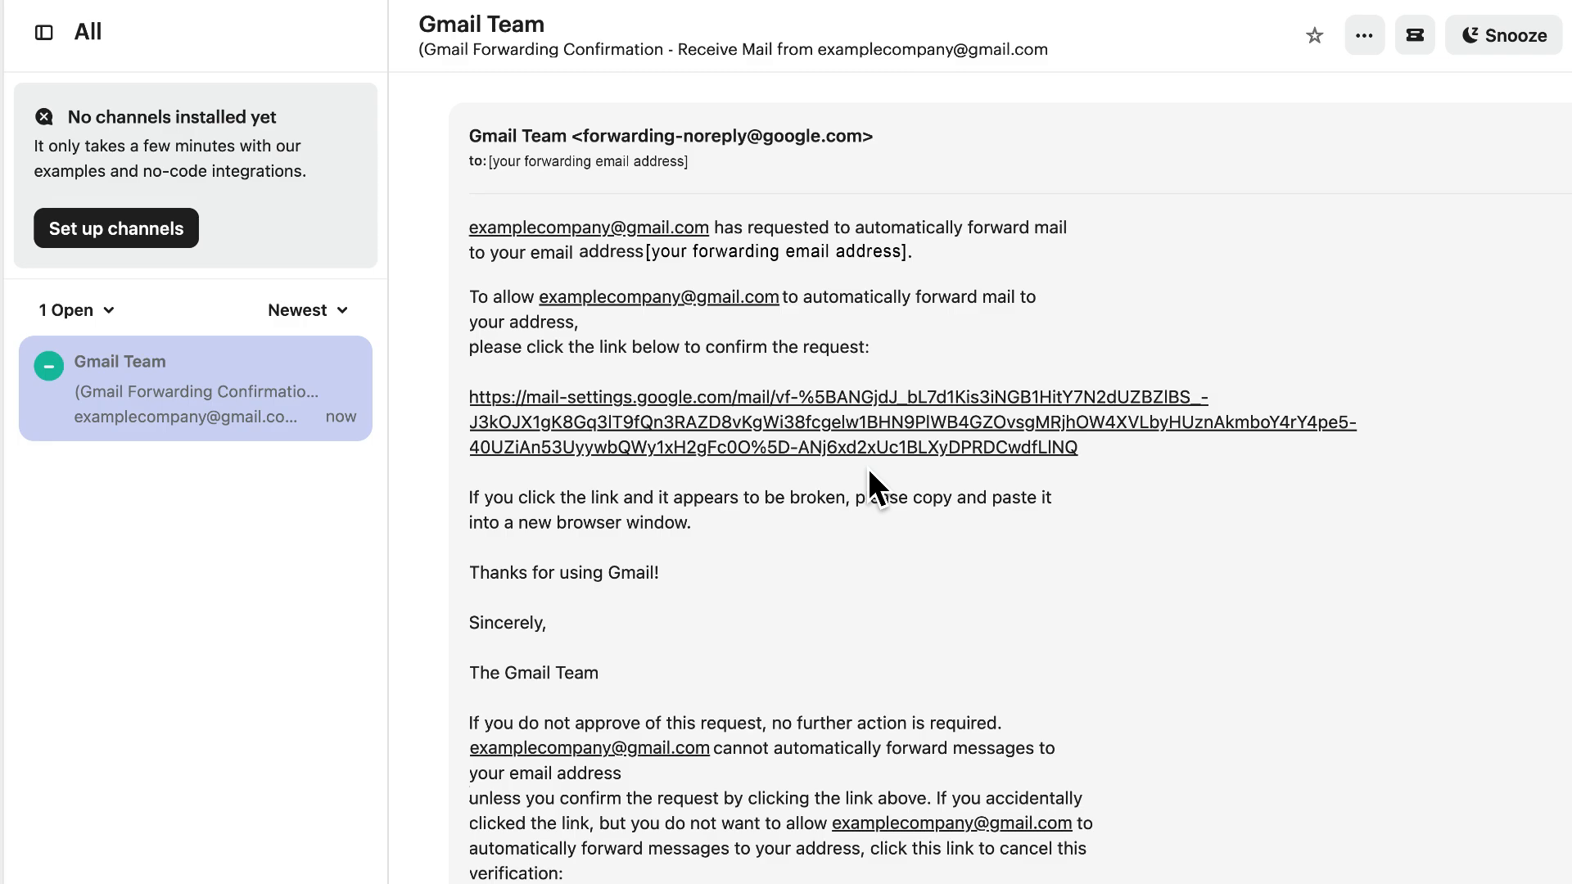
mouse_move(812, 431)
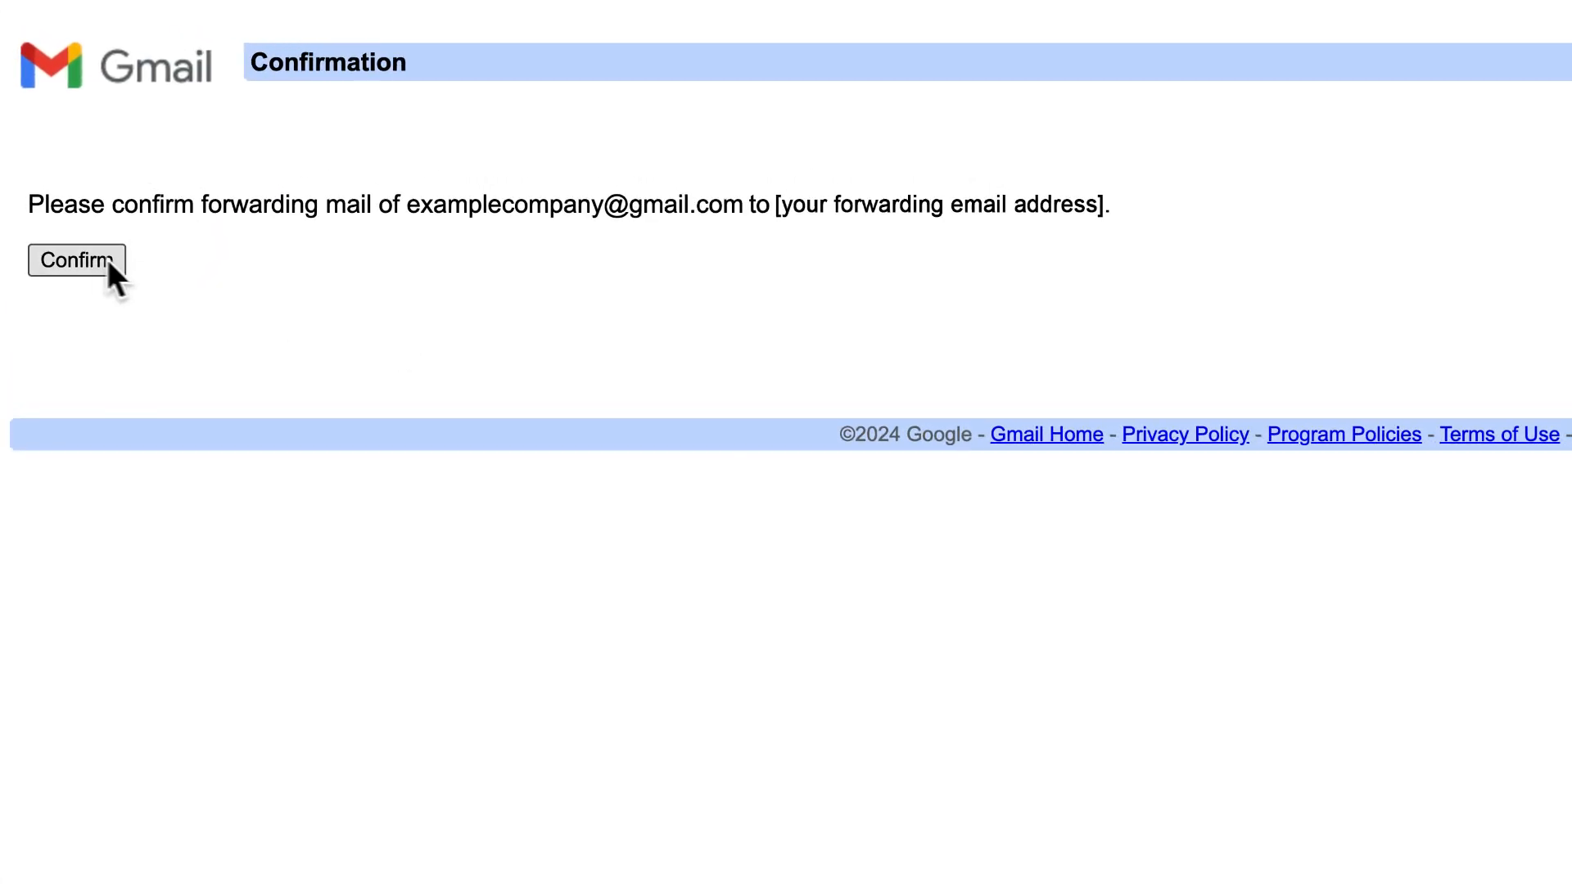
left_click(77, 261)
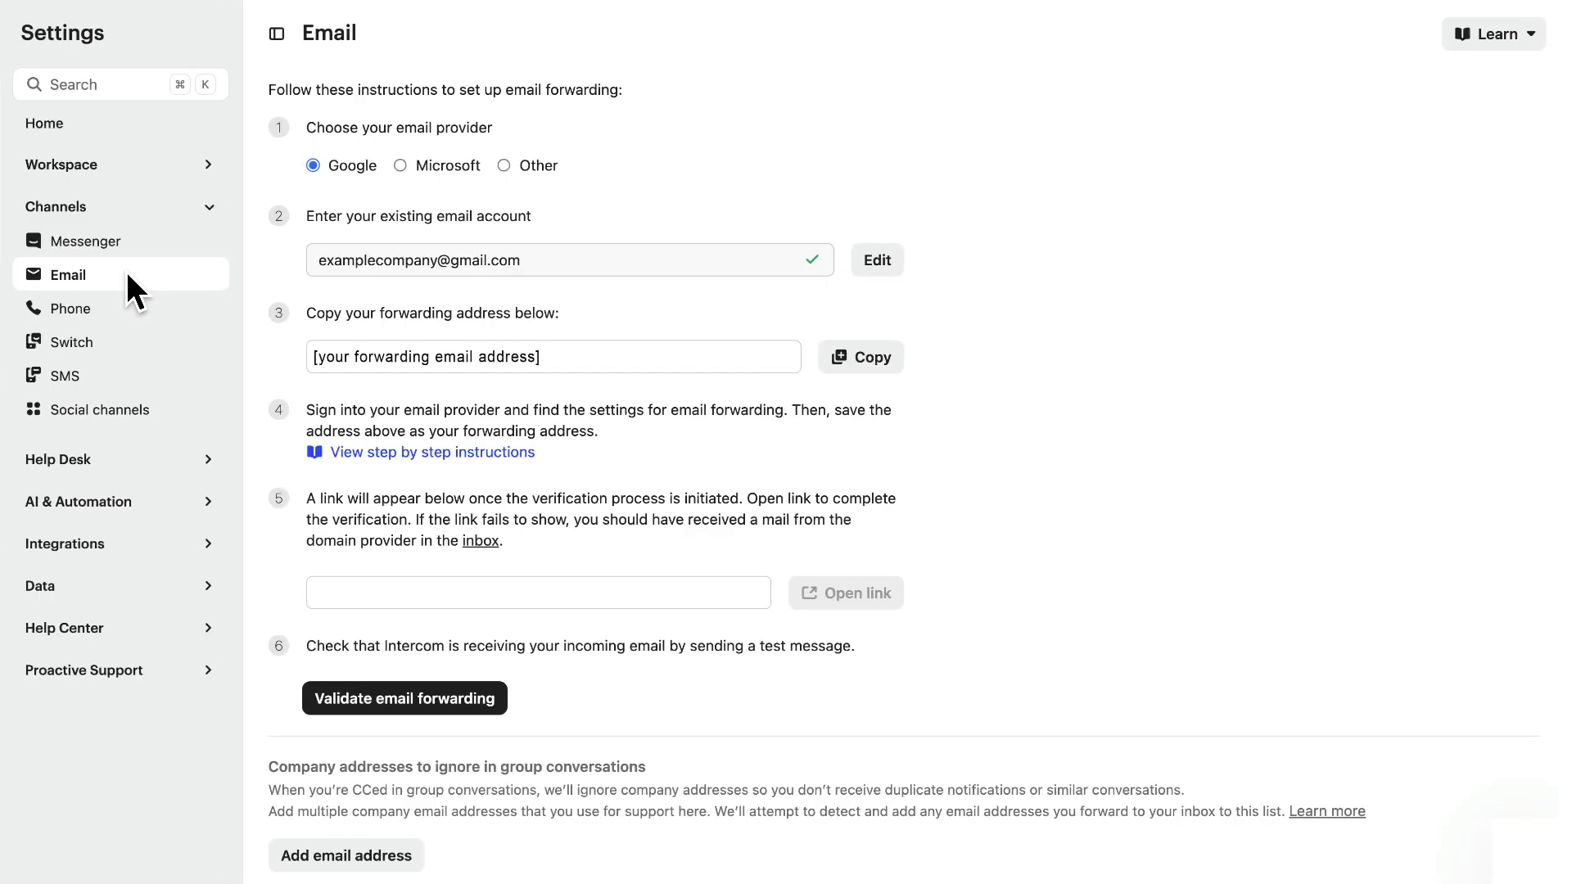
Run Validate email forwarding so Intercom reports Gmail mail reaches the Inbox.
scroll("down", 3)
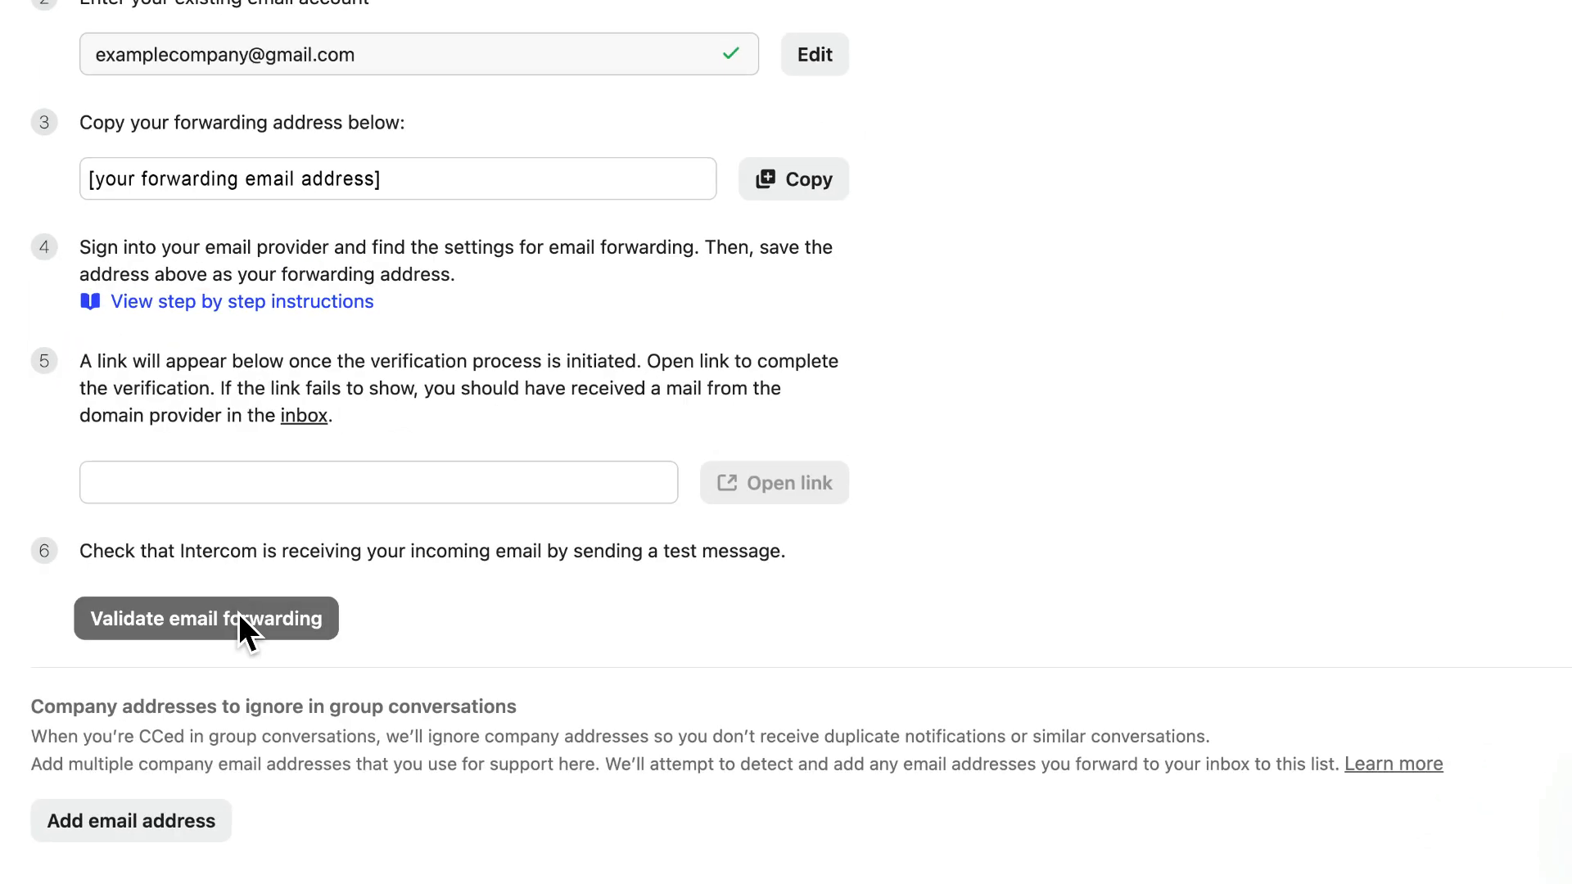
left_click(206, 617)
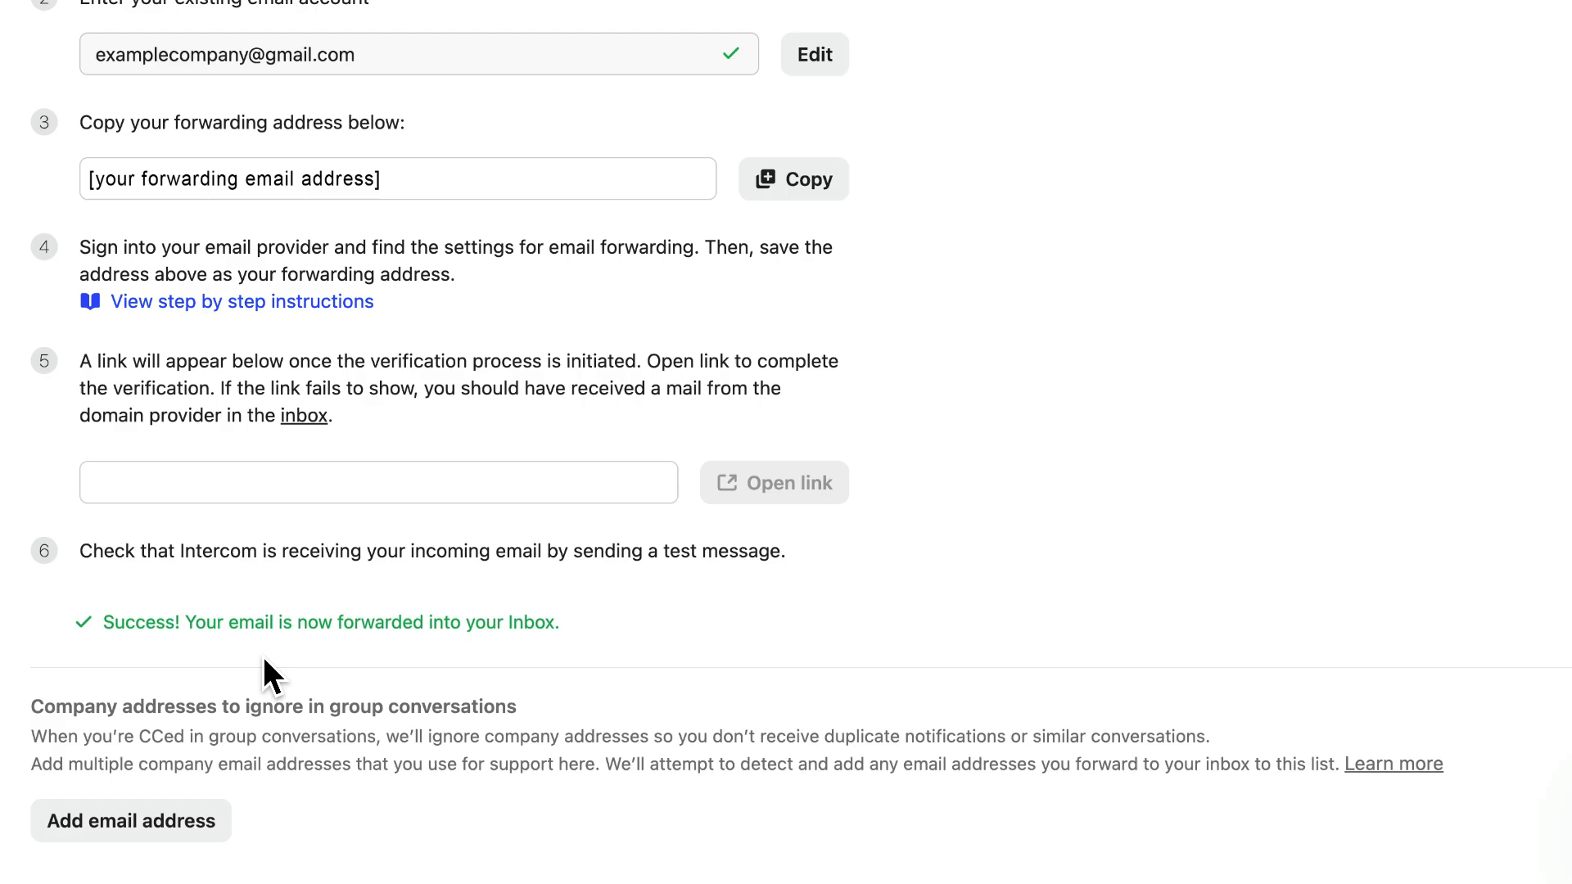